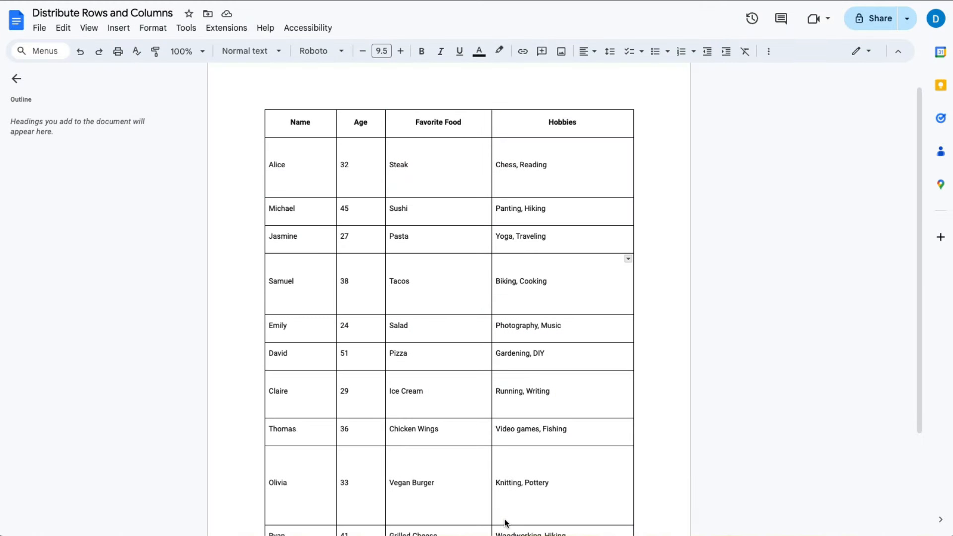
mouse_move(347, 369)
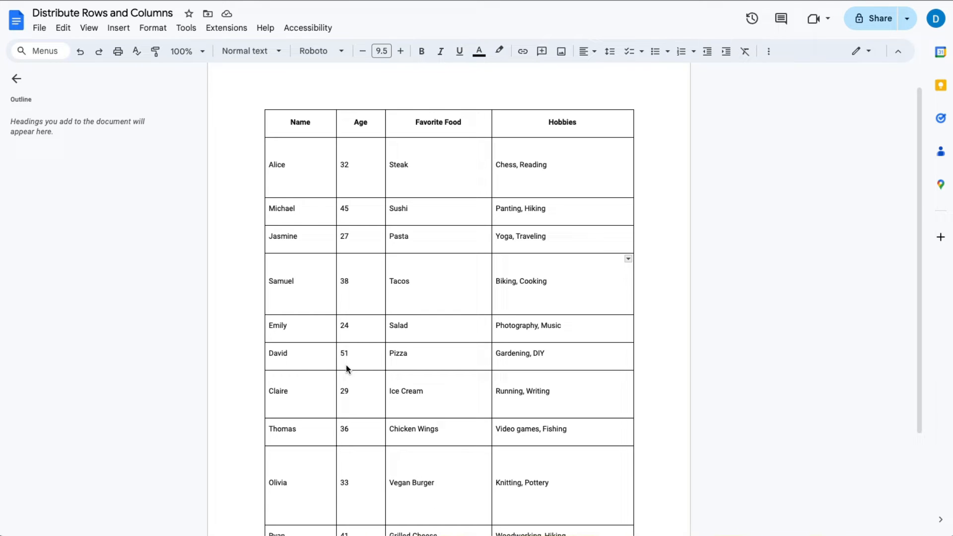
mouse_move(355, 165)
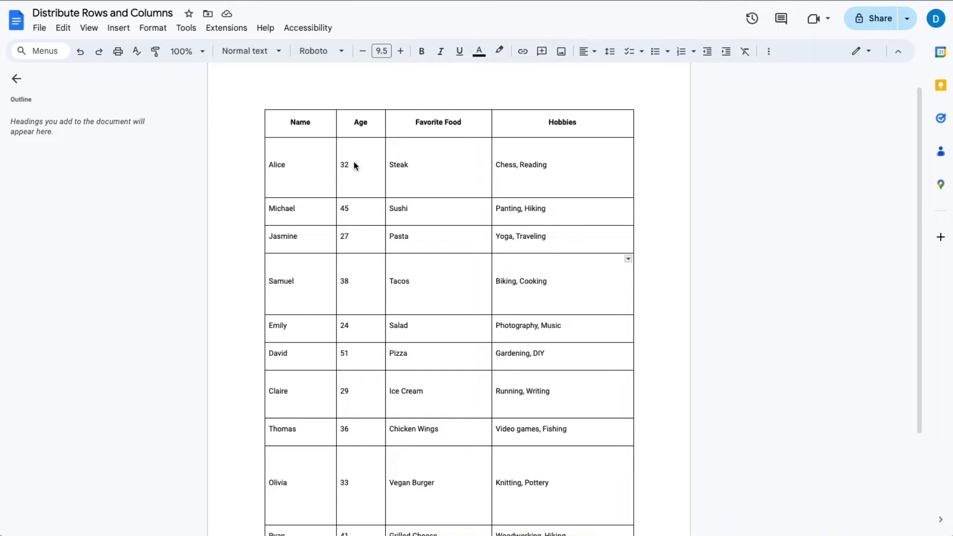
mouse_move(333, 184)
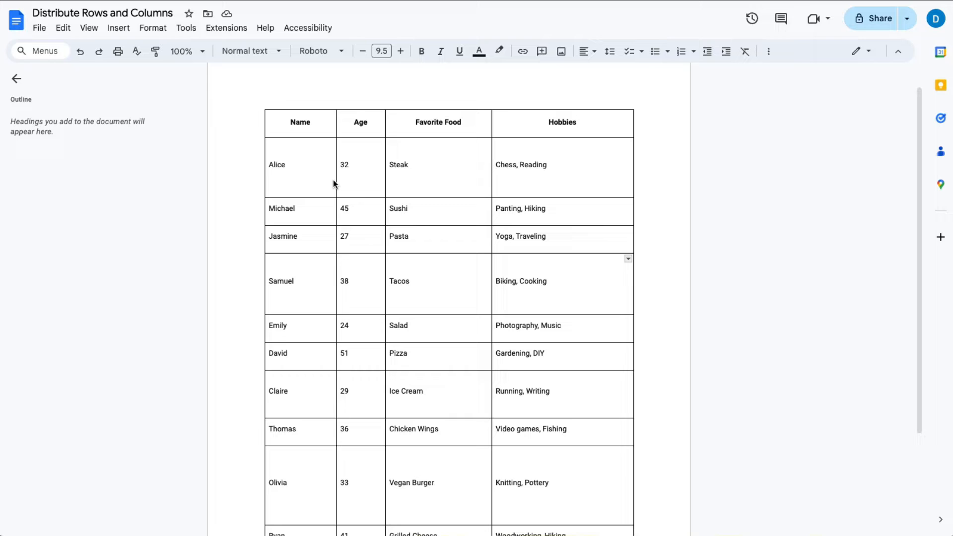
mouse_move(284, 119)
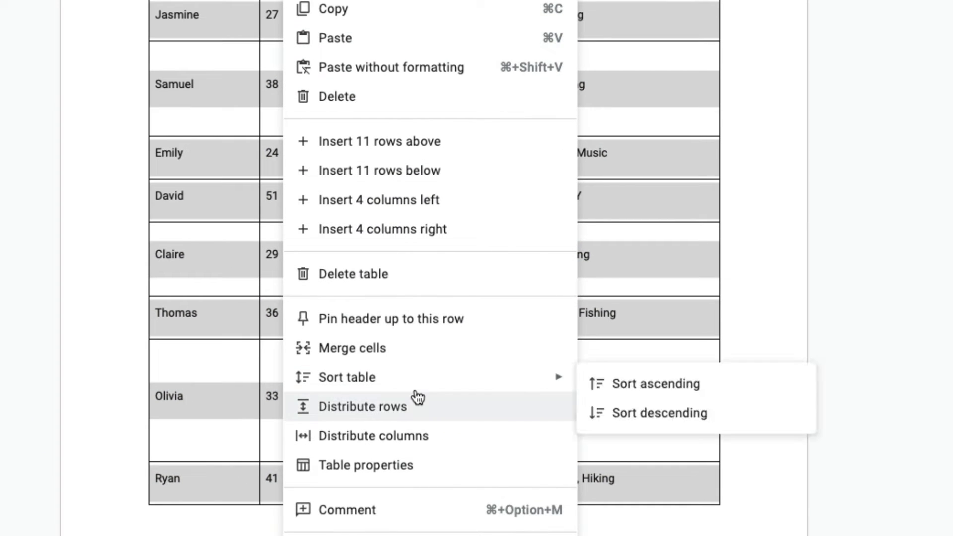
mouse_move(429, 412)
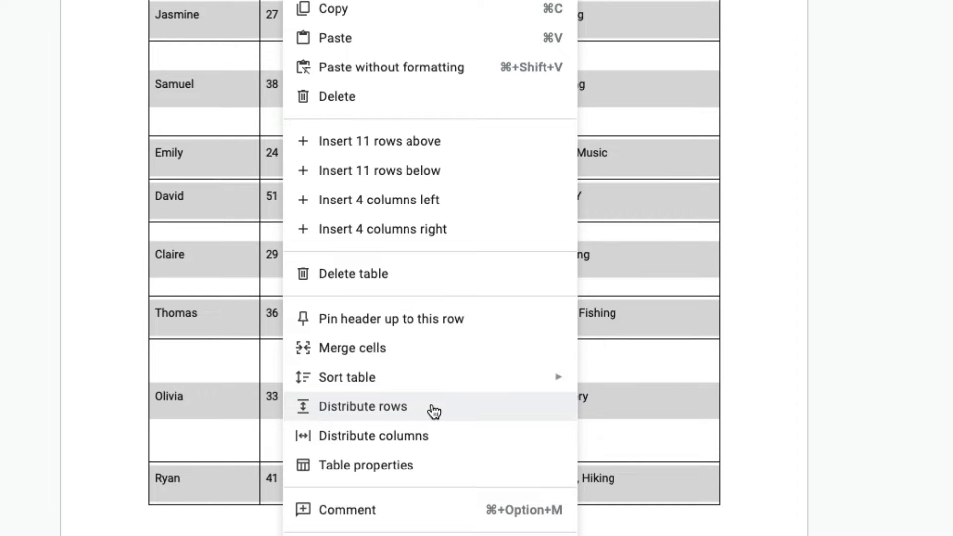
mouse_move(438, 436)
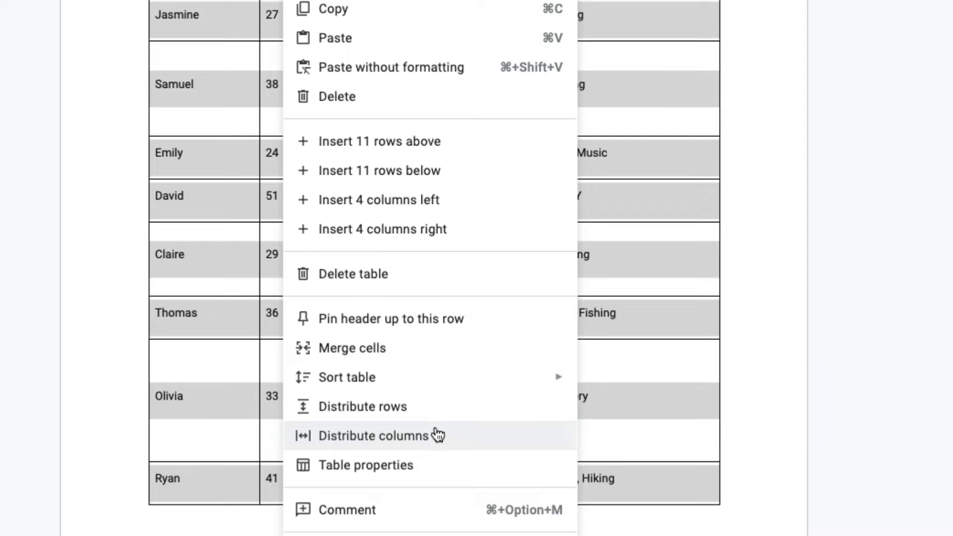
mouse_move(434, 412)
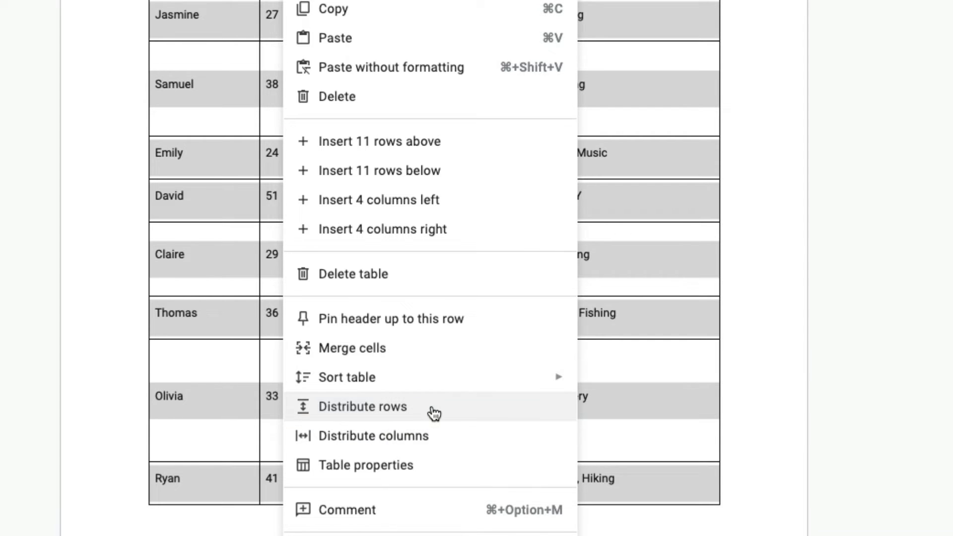
Apply Distribute rows so every table row has one uniform height
left_click(362, 407)
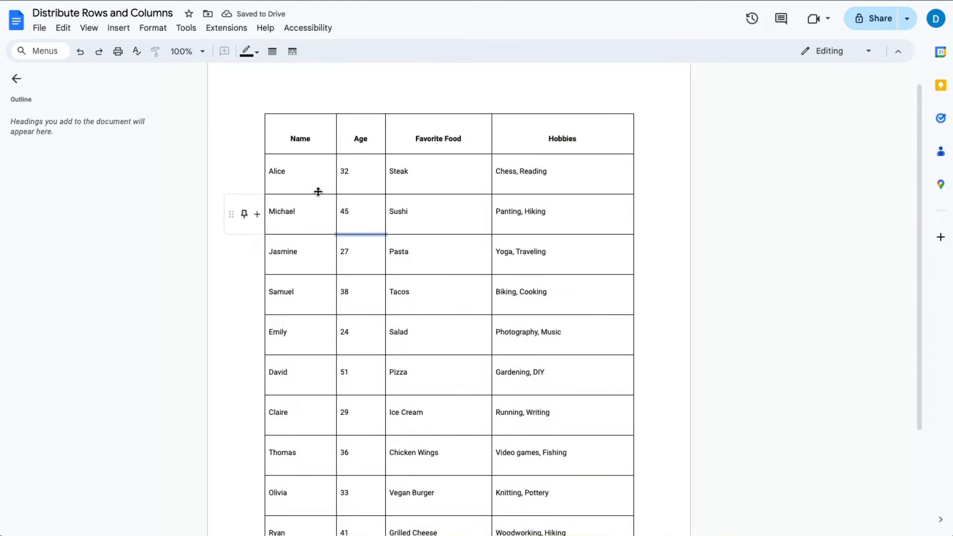
mouse_move(292, 138)
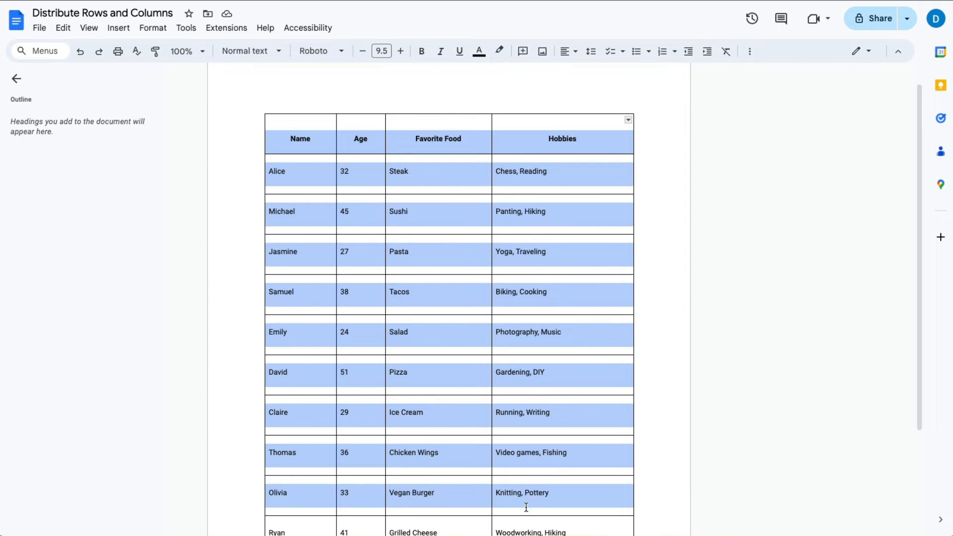
Apply Distribute columns to give all table columns equal widths
scroll("down", 3)
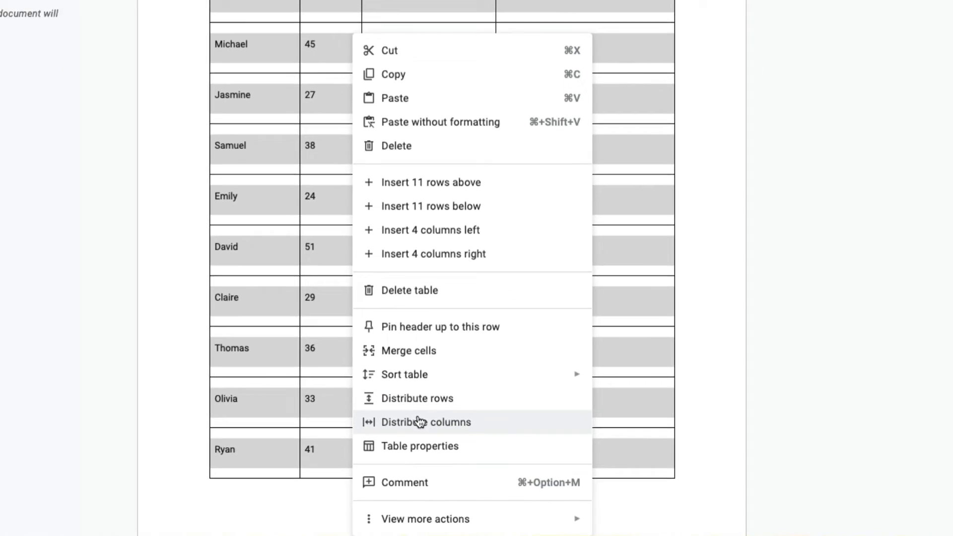
left_click(425, 422)
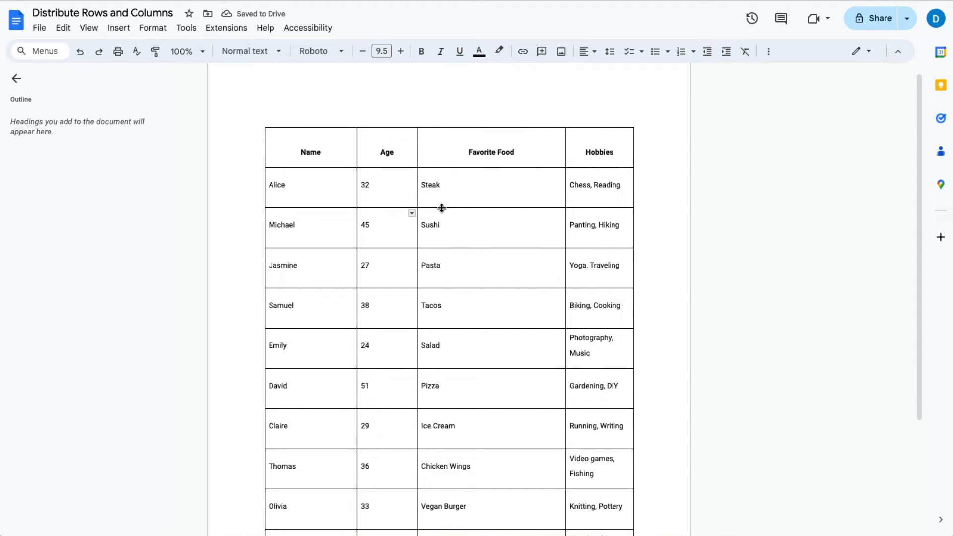
mouse_move(325, 167)
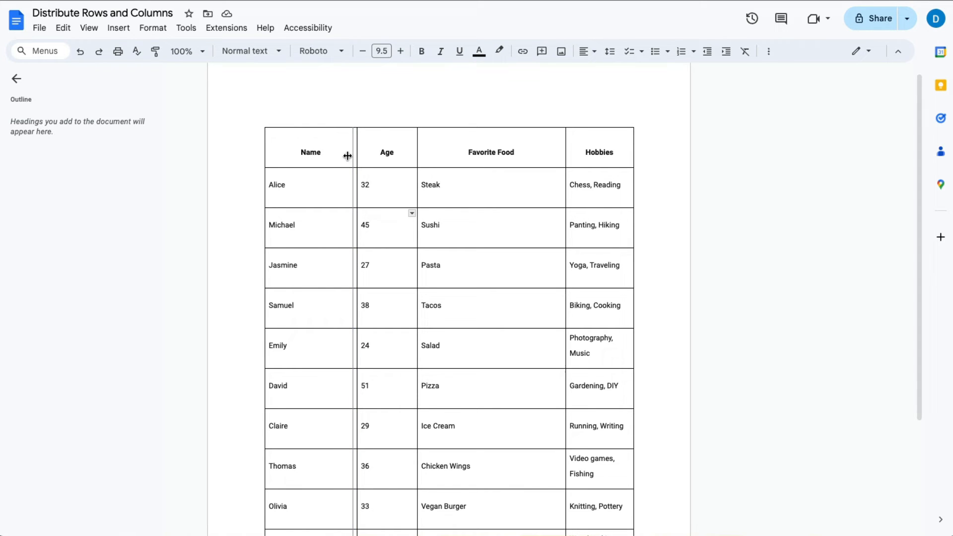
Drag the Name and Age column borders left to narrow both columns
left_click_drag(356, 152, 325, 152)
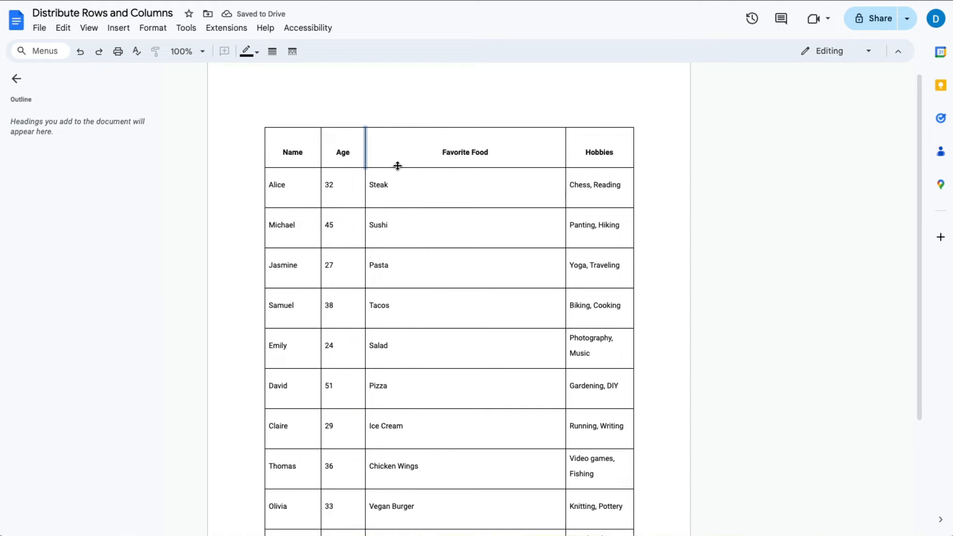
left_click(401, 153)
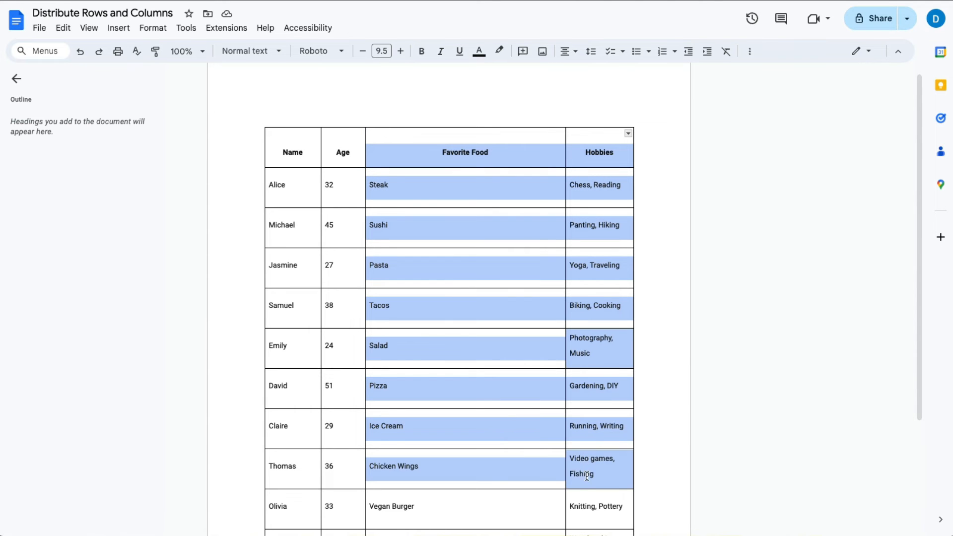
Apply Distribute columns to the Favorite Food and Hobbies columns
scroll("down", 3)
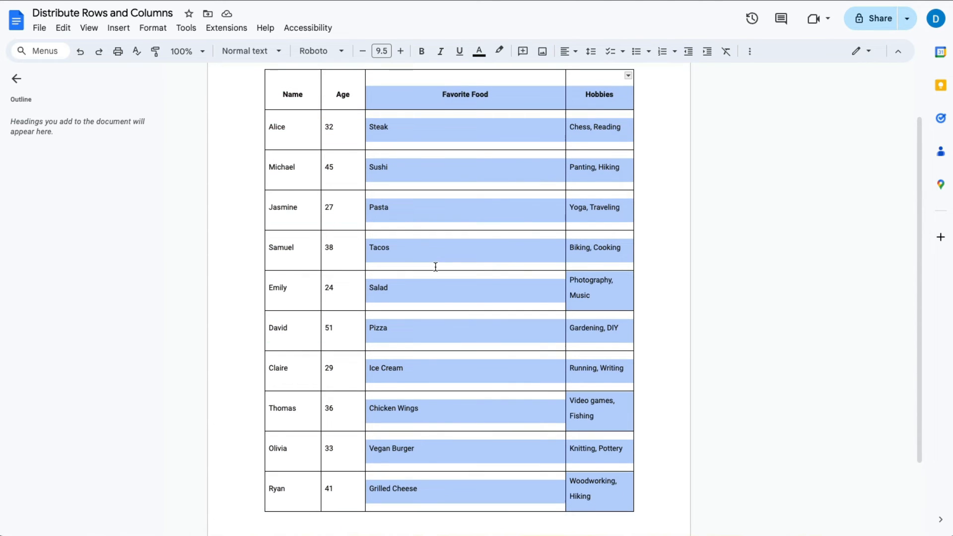
right_click(436, 268)
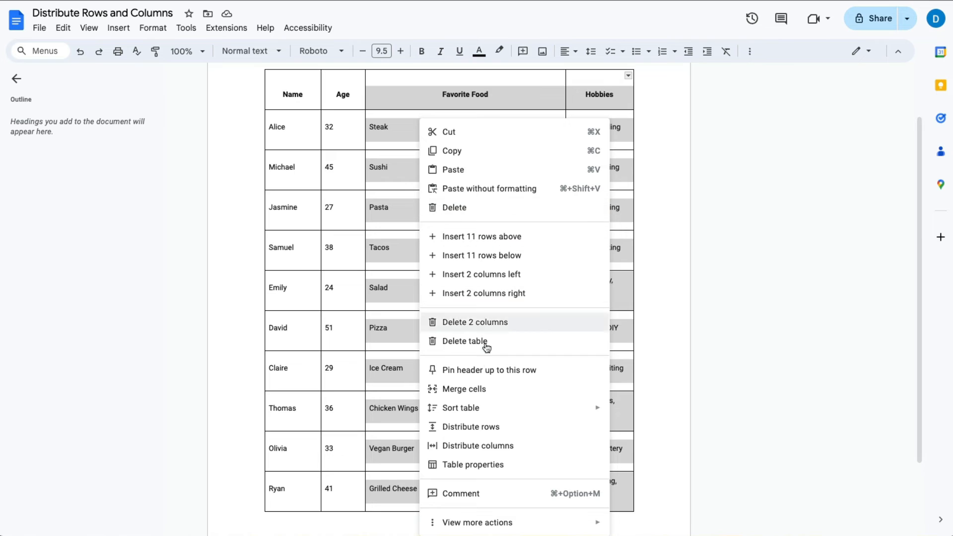
left_click(478, 446)
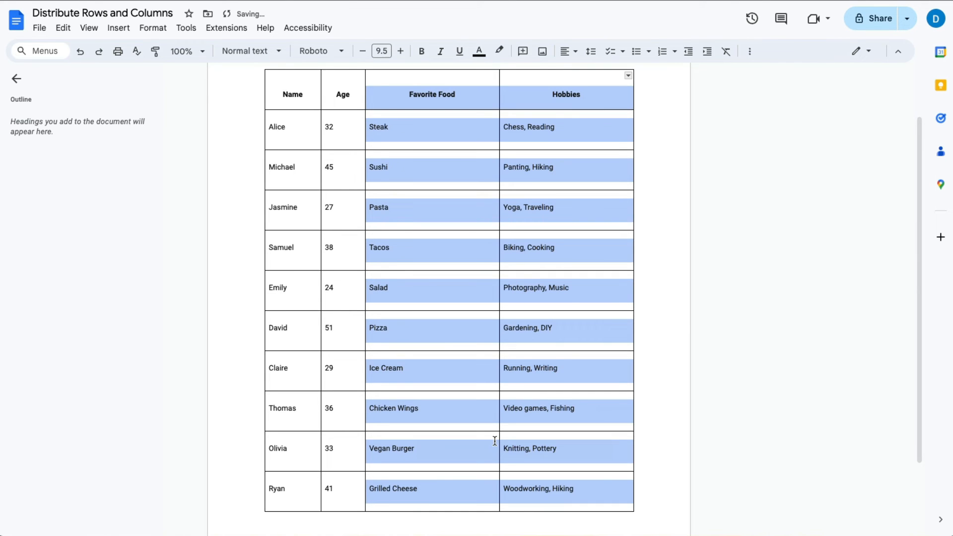